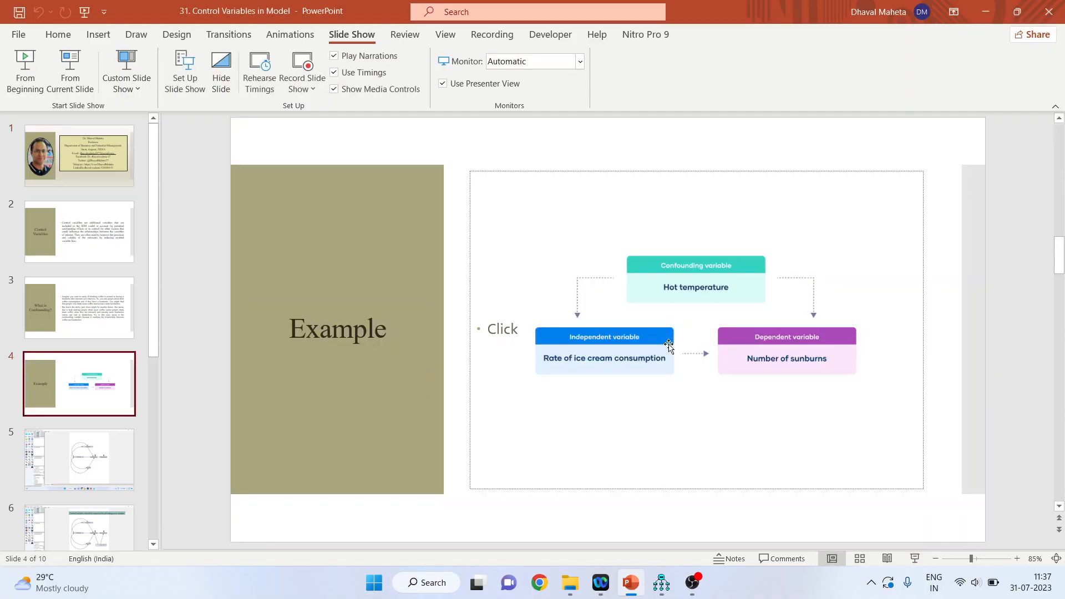
- Switch from PowerPoint to the Amos diagram of OrgCommit, EnvPercep and Coworker paths
click(659, 582)
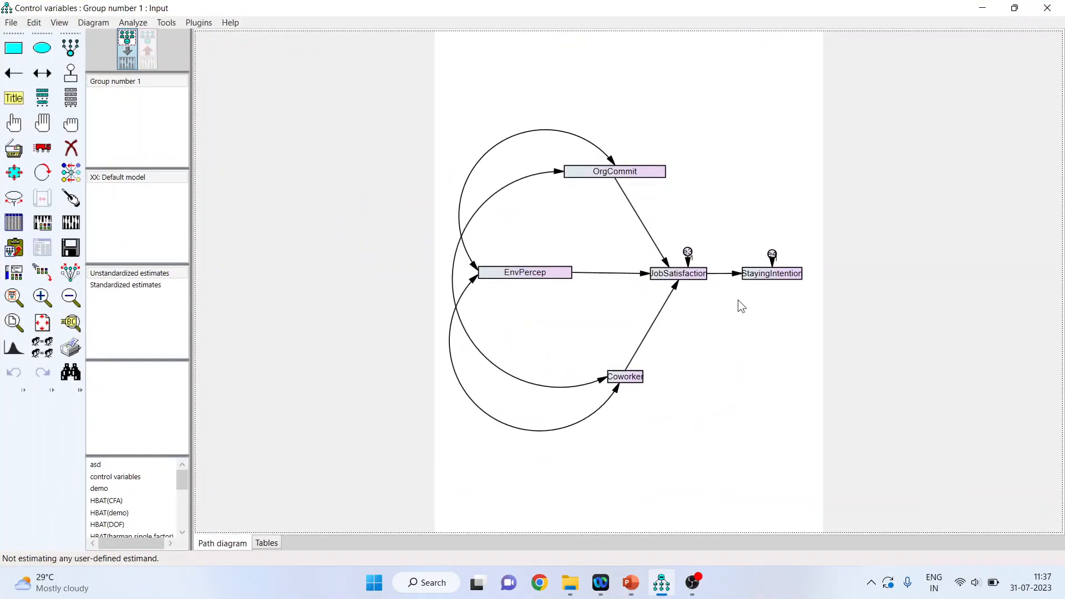
mouse_move(615, 225)
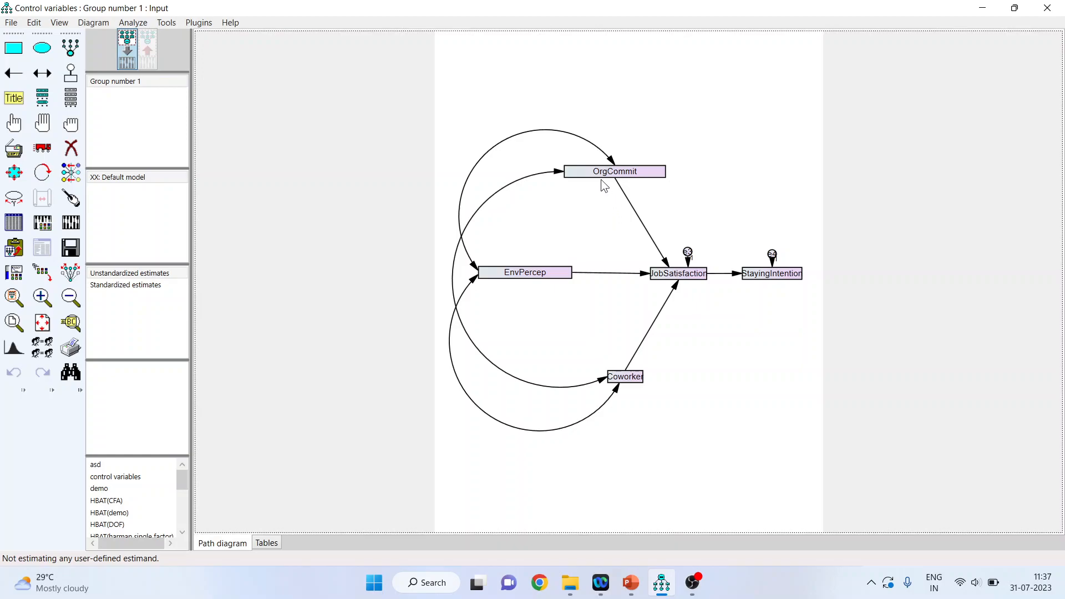
mouse_move(669, 285)
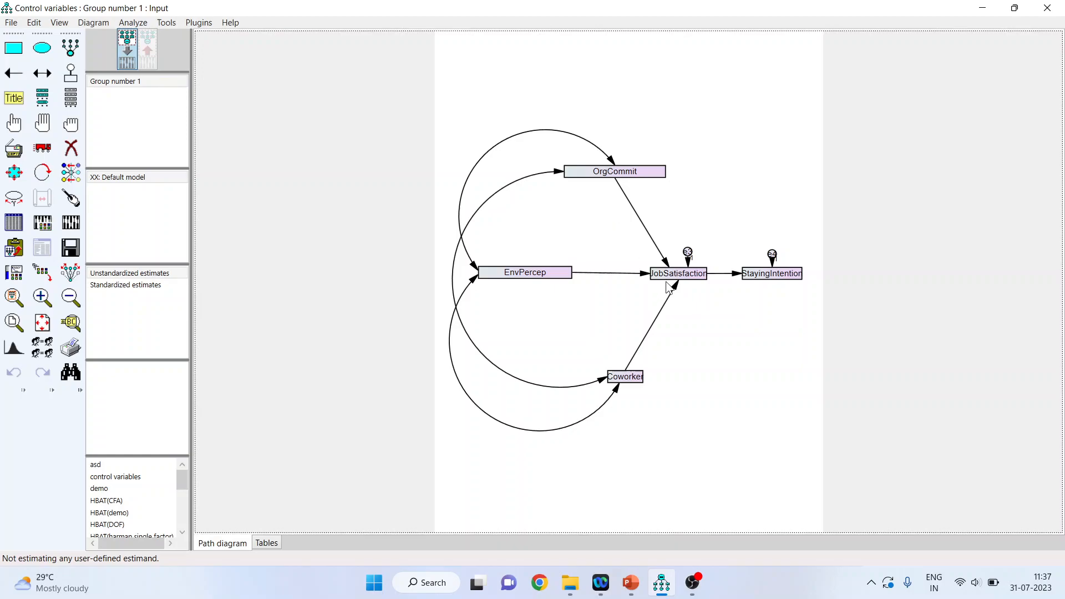
mouse_move(555, 292)
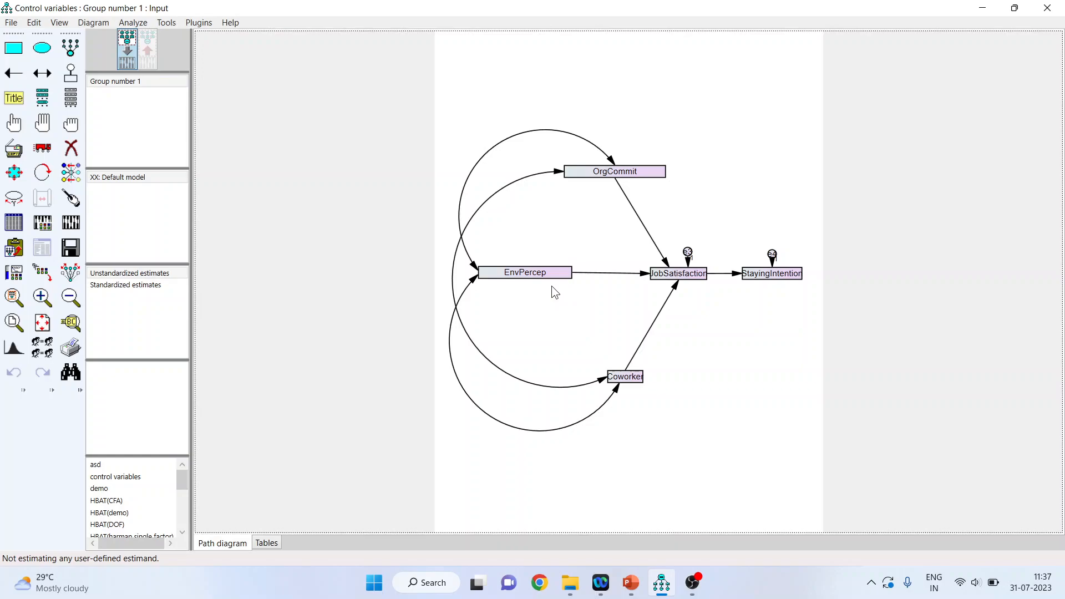
mouse_move(679, 291)
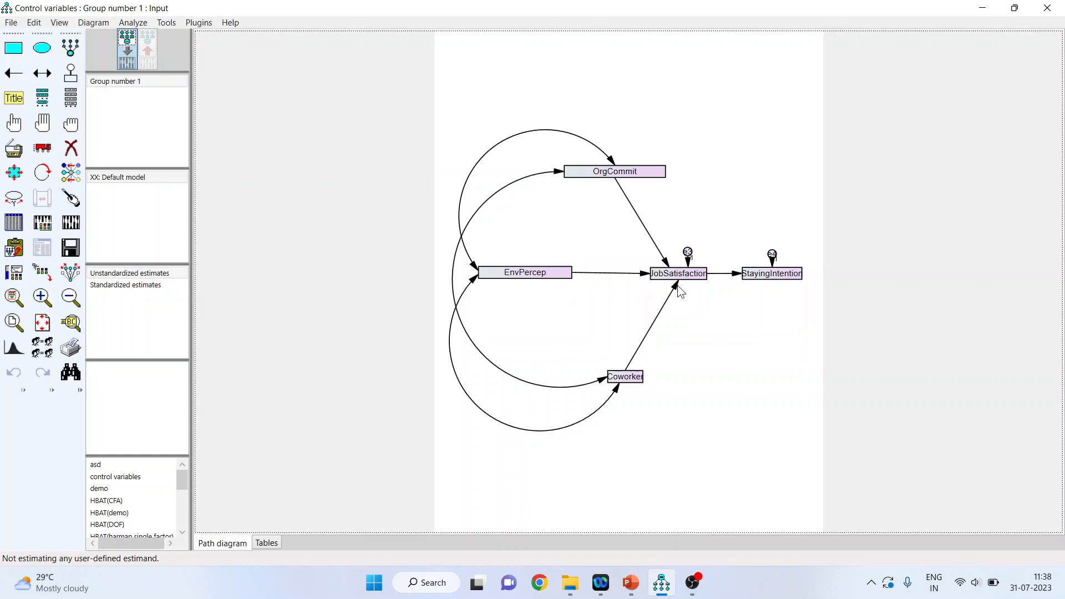
mouse_move(692, 288)
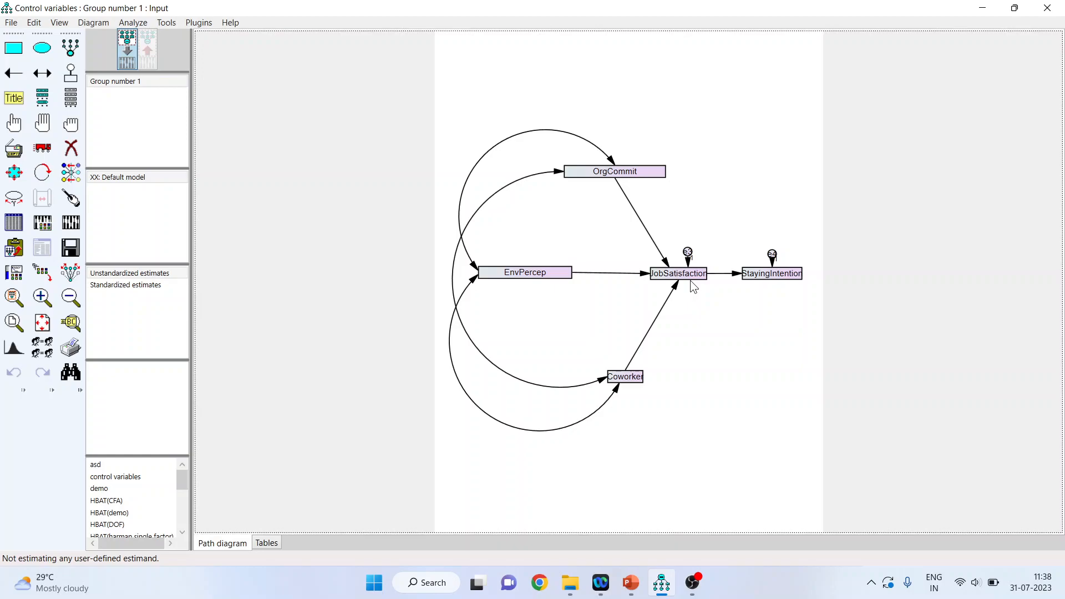
mouse_move(689, 293)
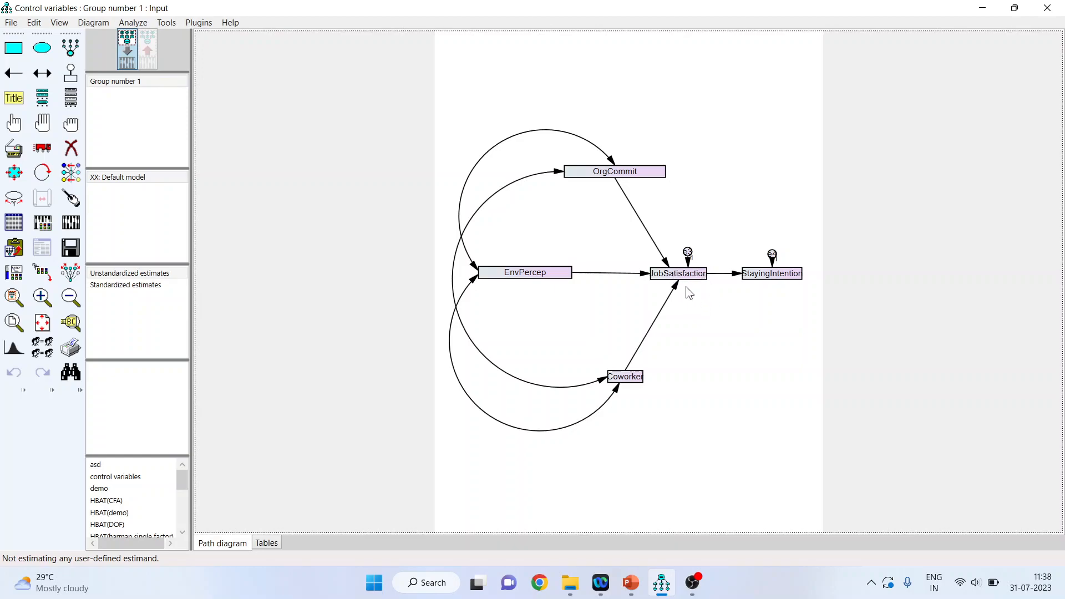
mouse_move(779, 292)
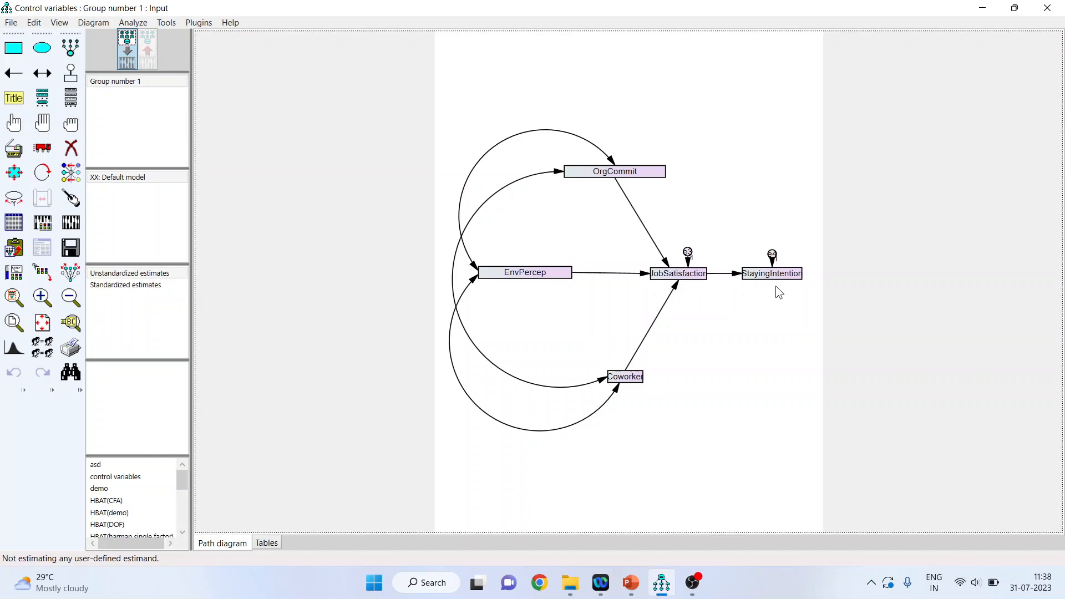
mouse_move(638, 394)
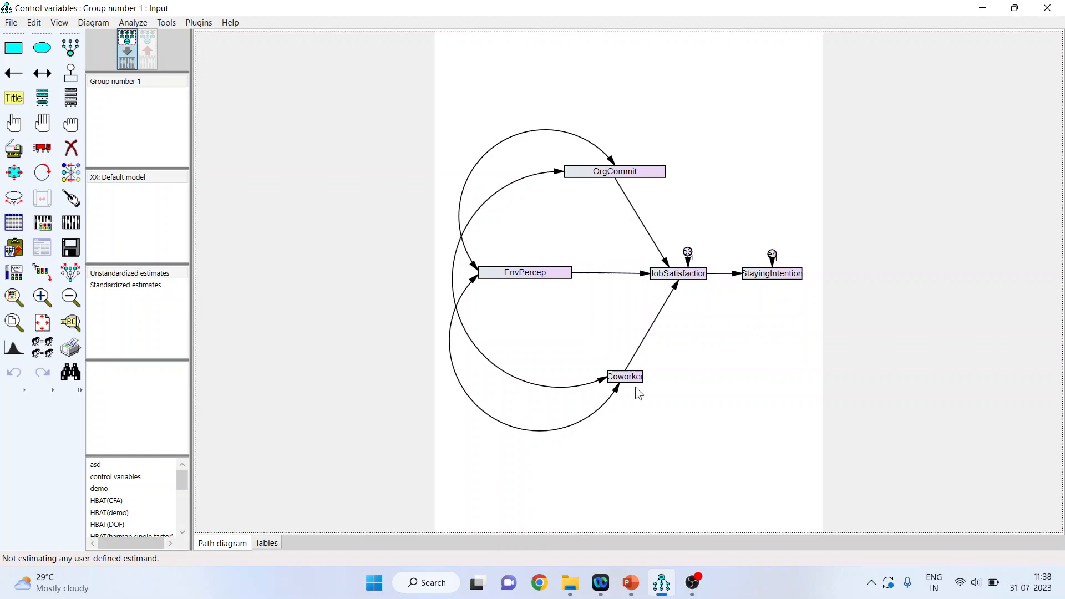
mouse_move(751, 347)
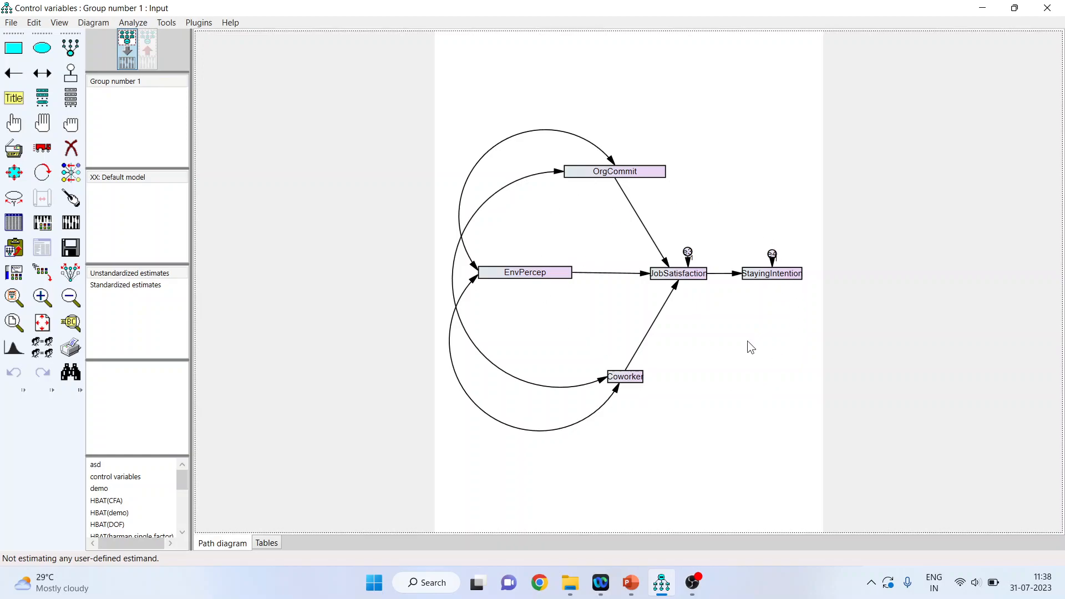
mouse_move(155, 305)
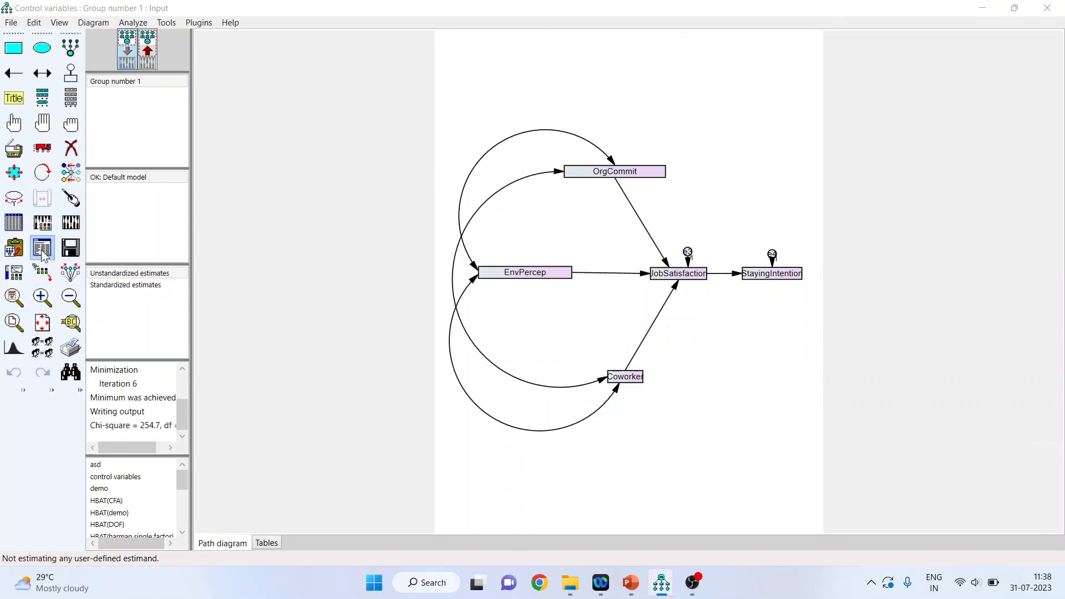
- Open the estimates output and copy the Regression Weights table for the uncontrolled model
click(42, 247)
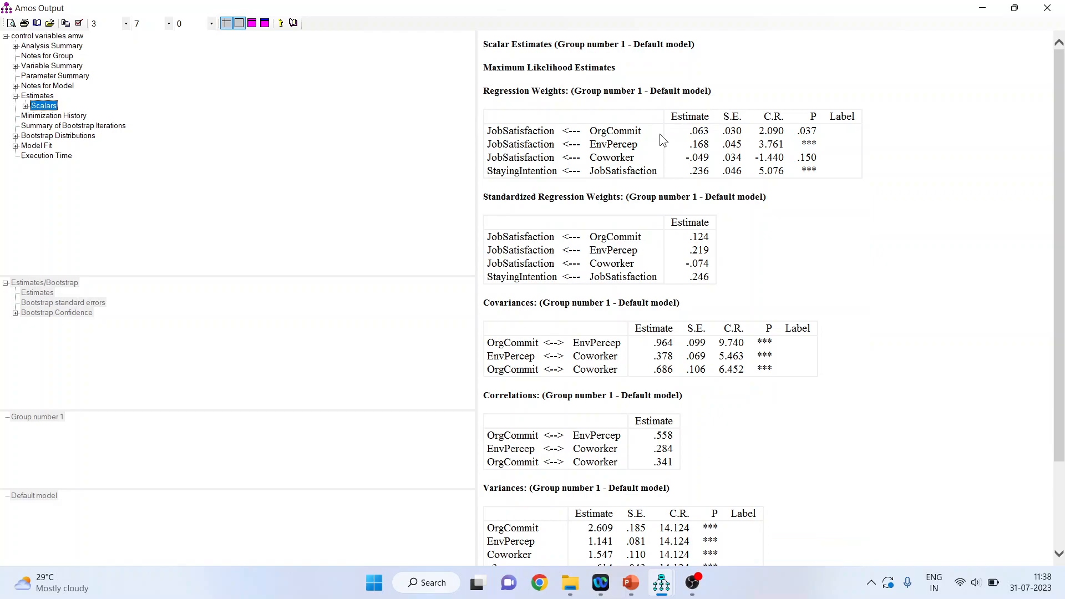
mouse_move(632, 134)
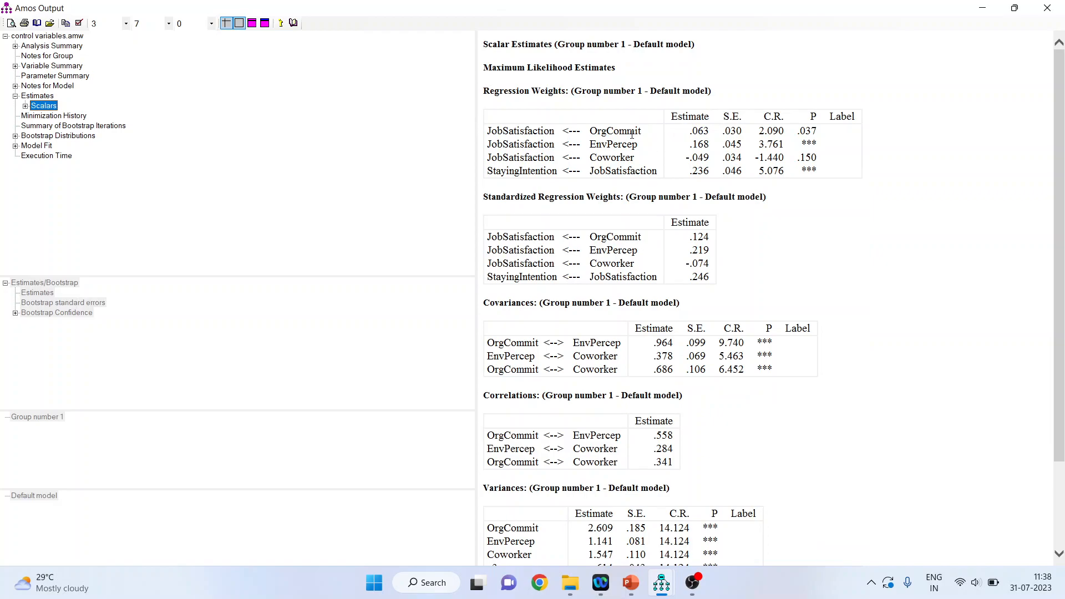
mouse_move(556, 137)
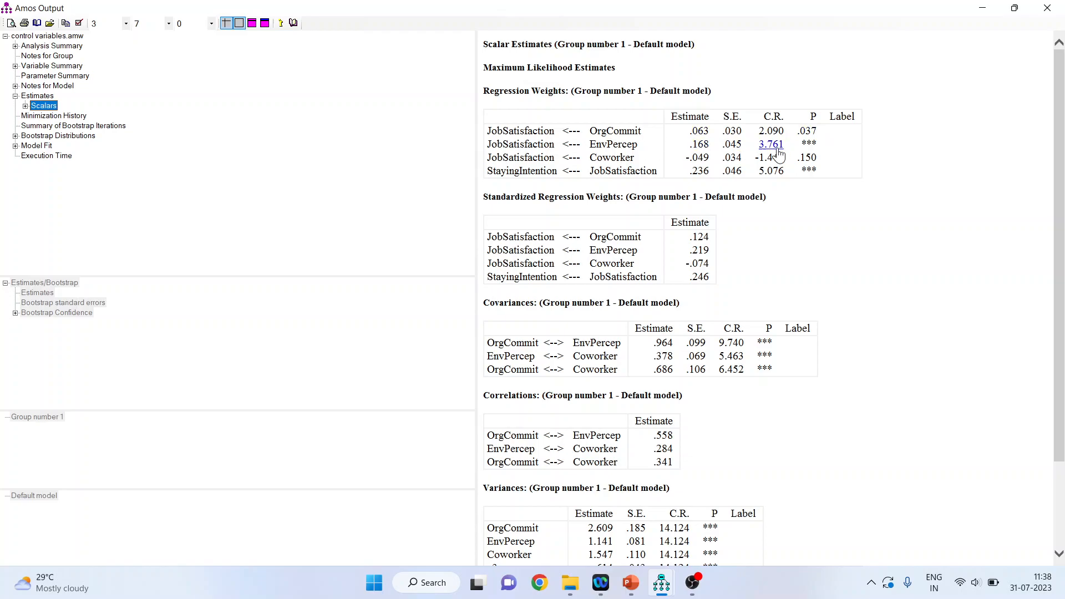
mouse_move(809, 150)
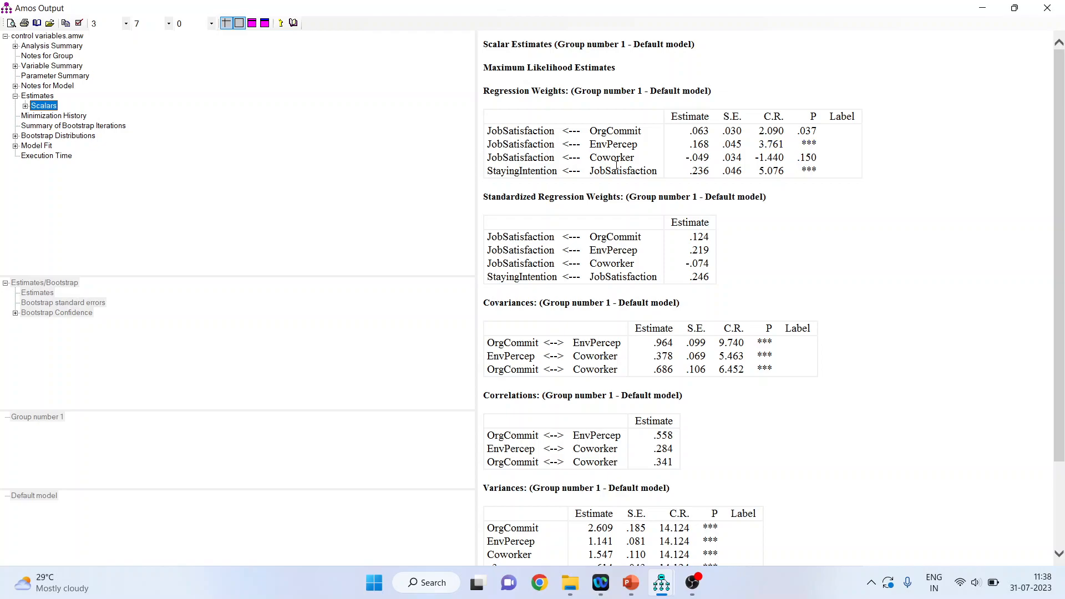
mouse_move(642, 163)
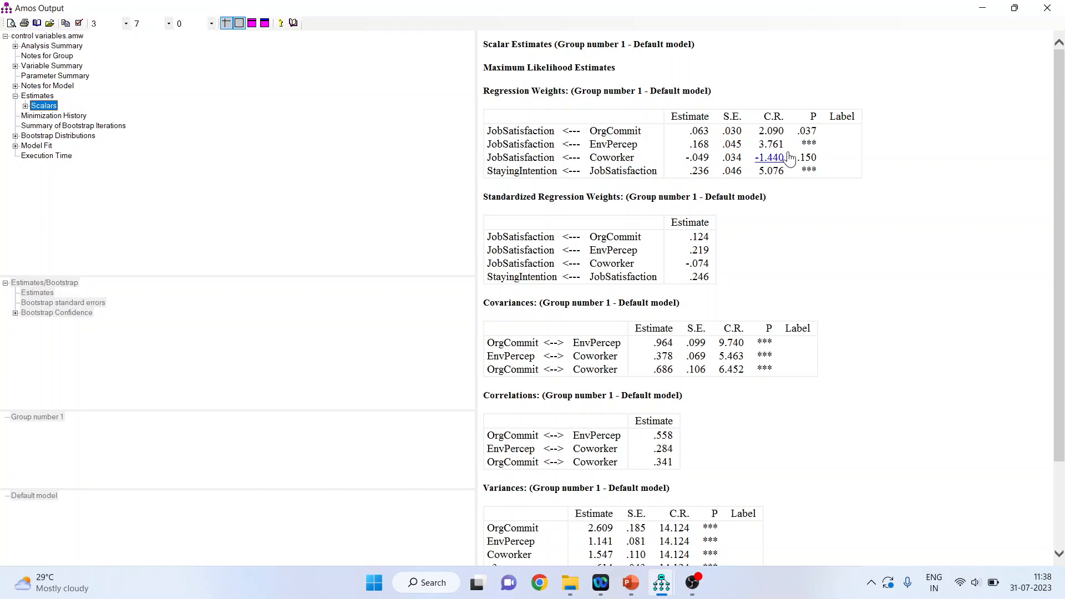
mouse_move(808, 157)
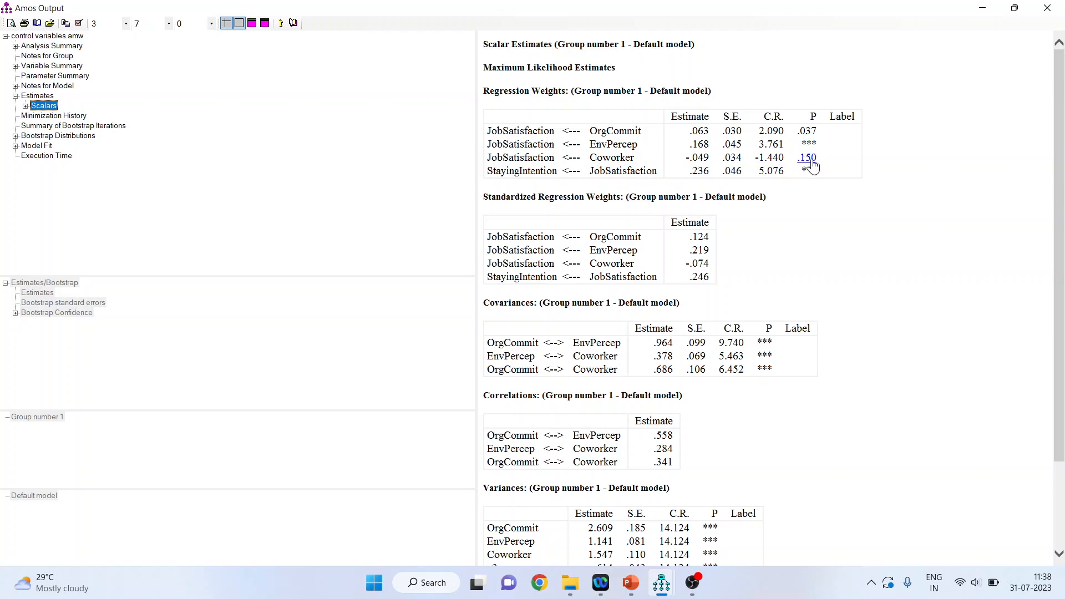
mouse_move(564, 176)
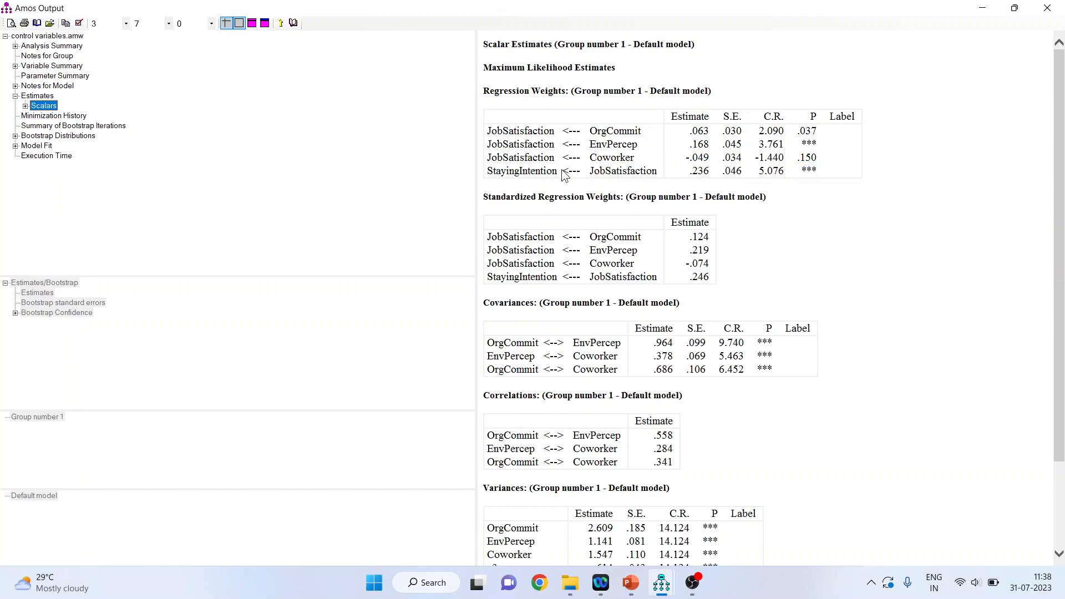
mouse_move(808, 171)
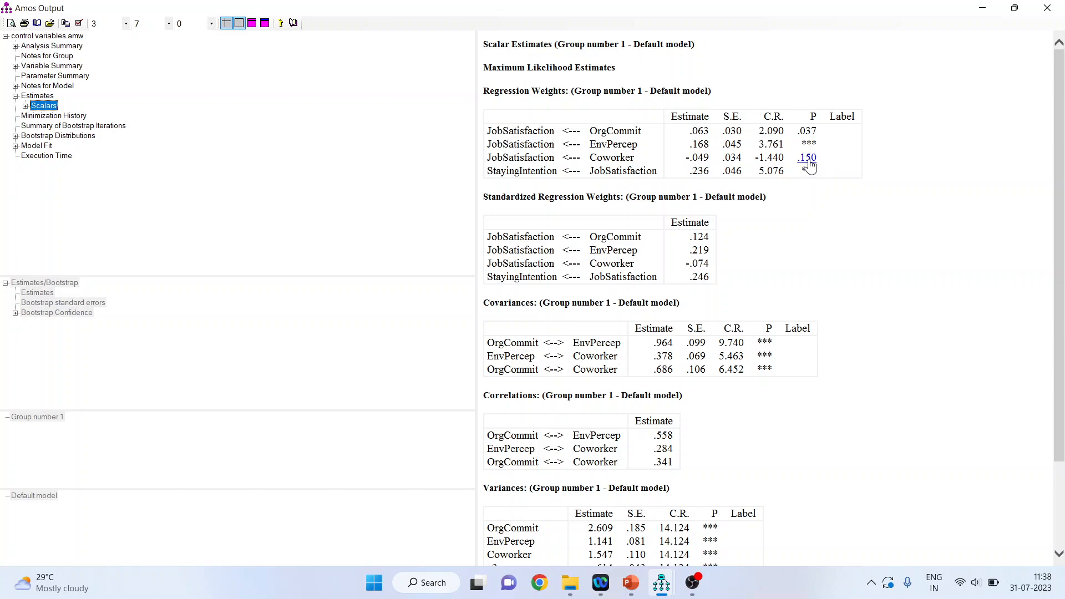
click(615, 130)
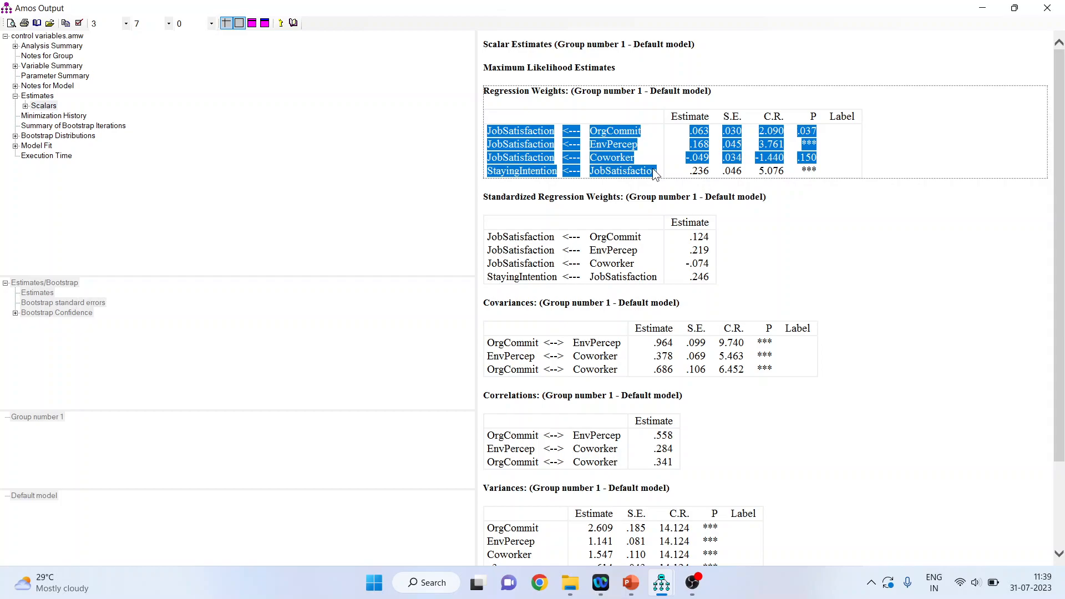
mouse_move(659, 582)
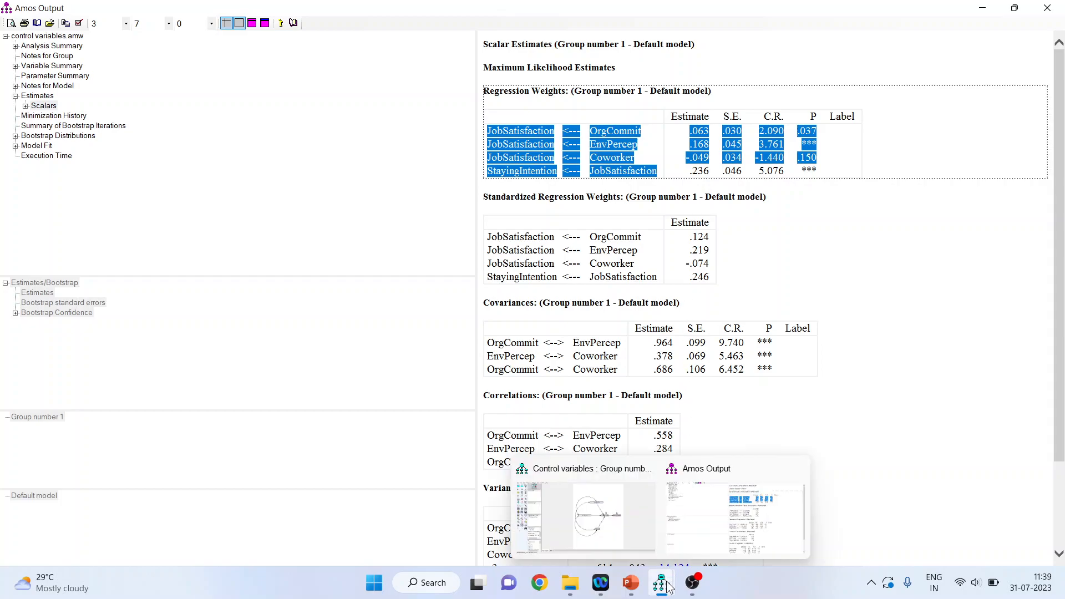
- Drag C1 - Gender Class from the dataset variable list onto the diagram below StayingIntention
click(584, 509)
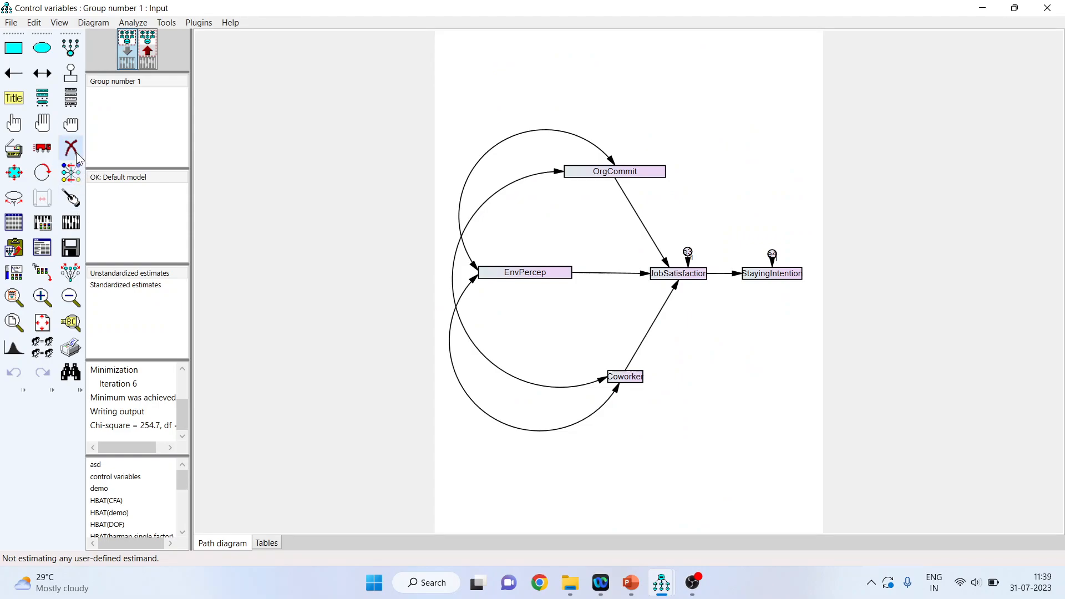
click(70, 97)
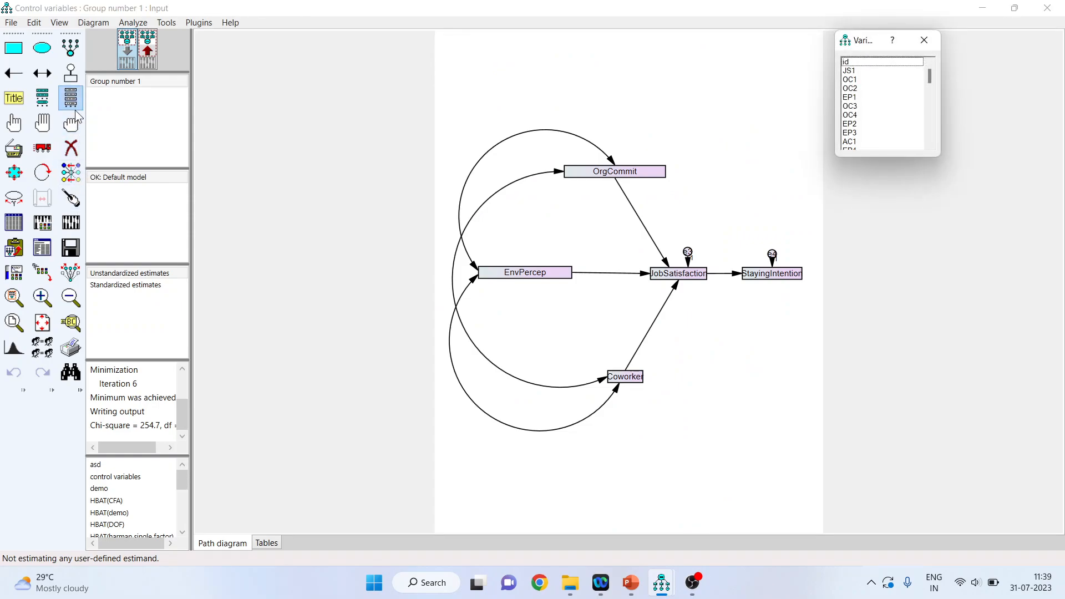
scroll(down, 3)
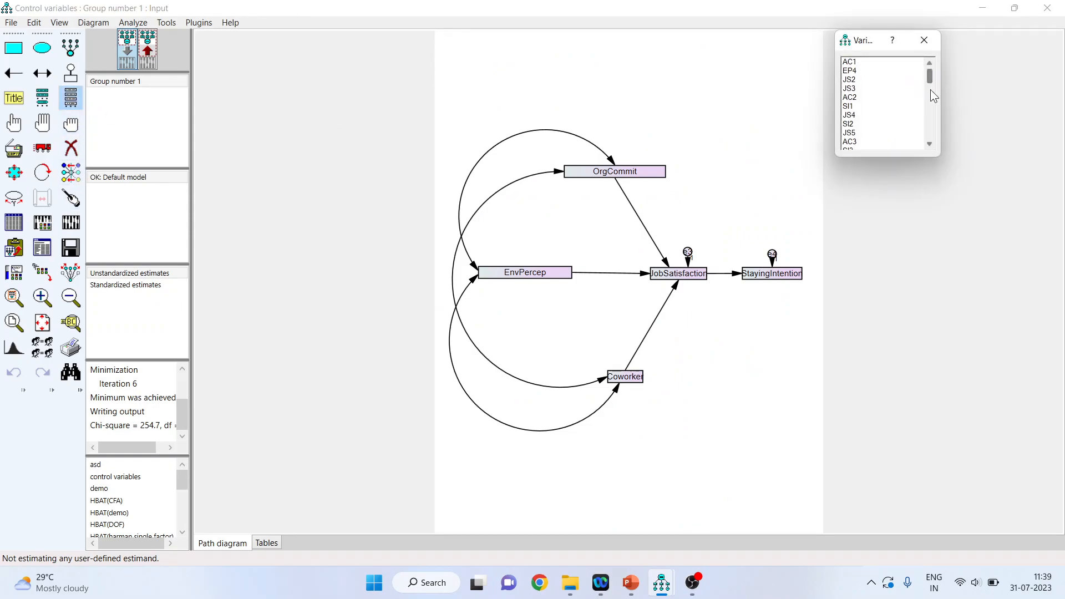
scroll(down, 3)
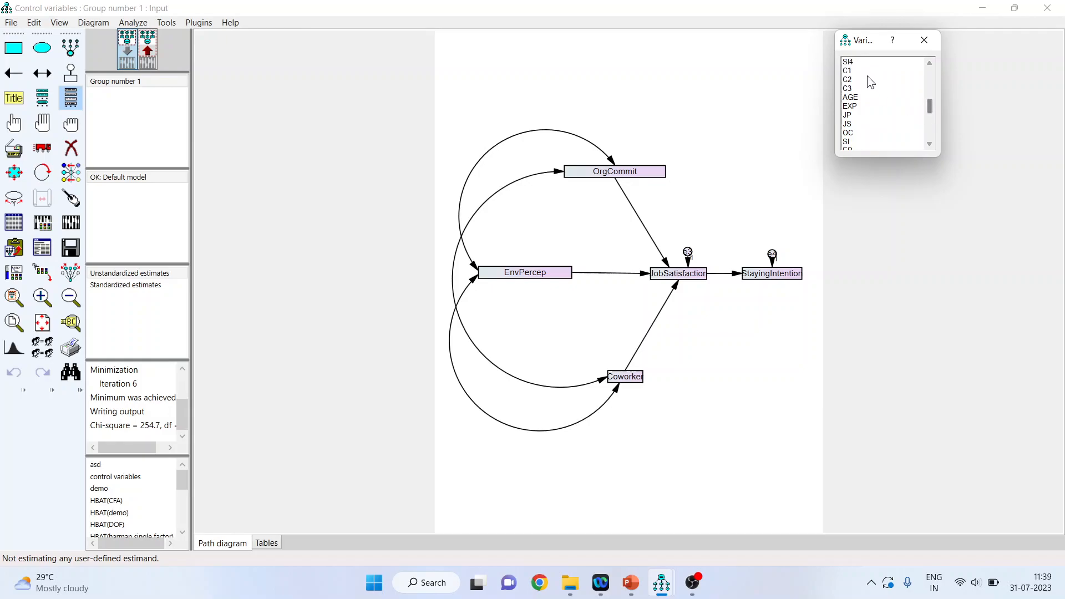
click(877, 70)
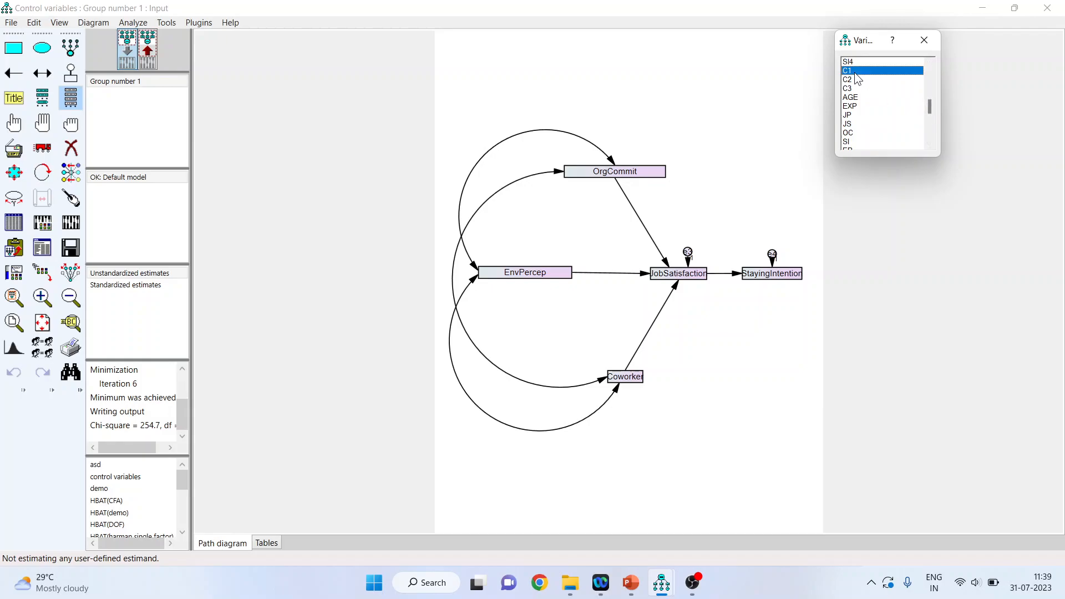
mouse_move(814, 323)
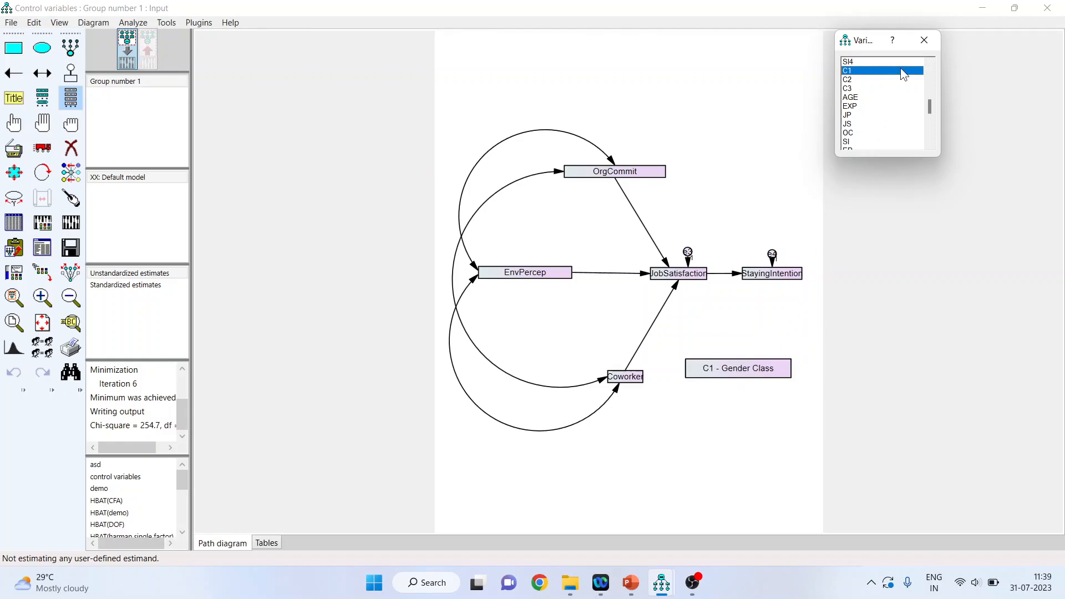
click(924, 40)
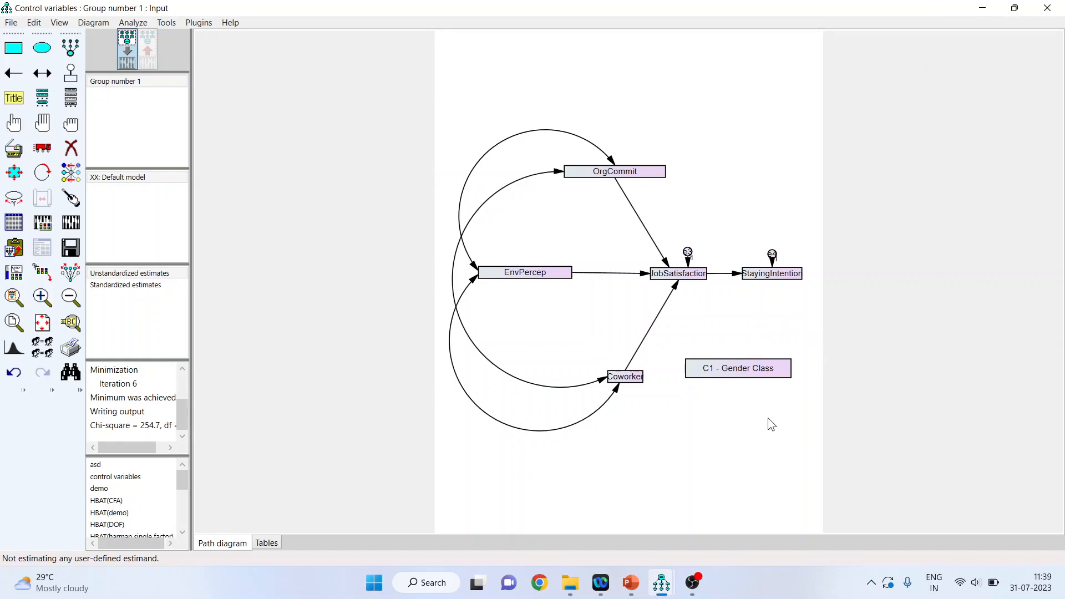
mouse_move(746, 420)
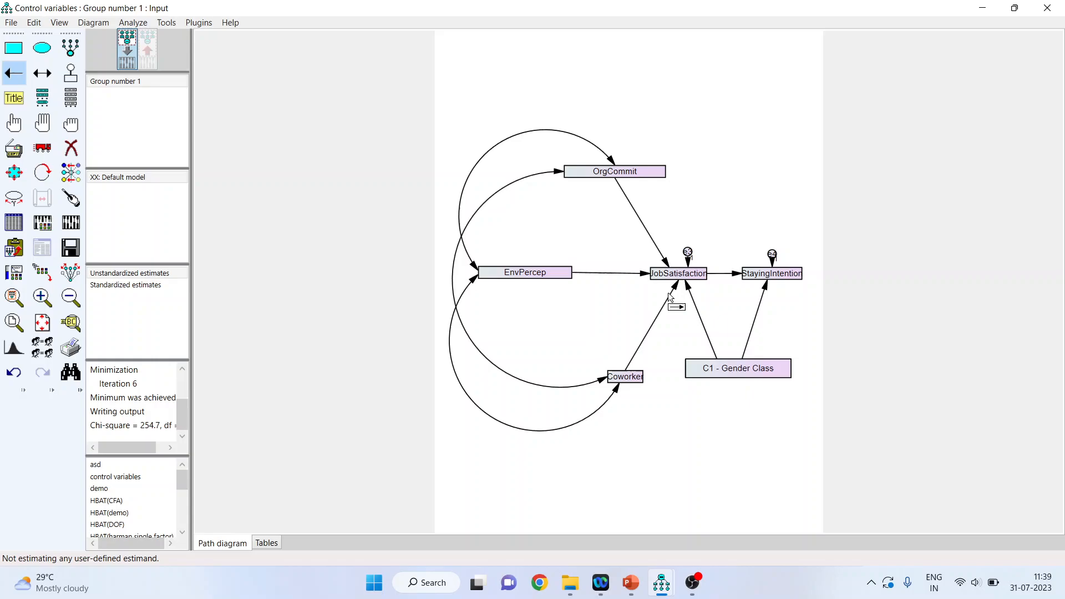
mouse_move(752, 287)
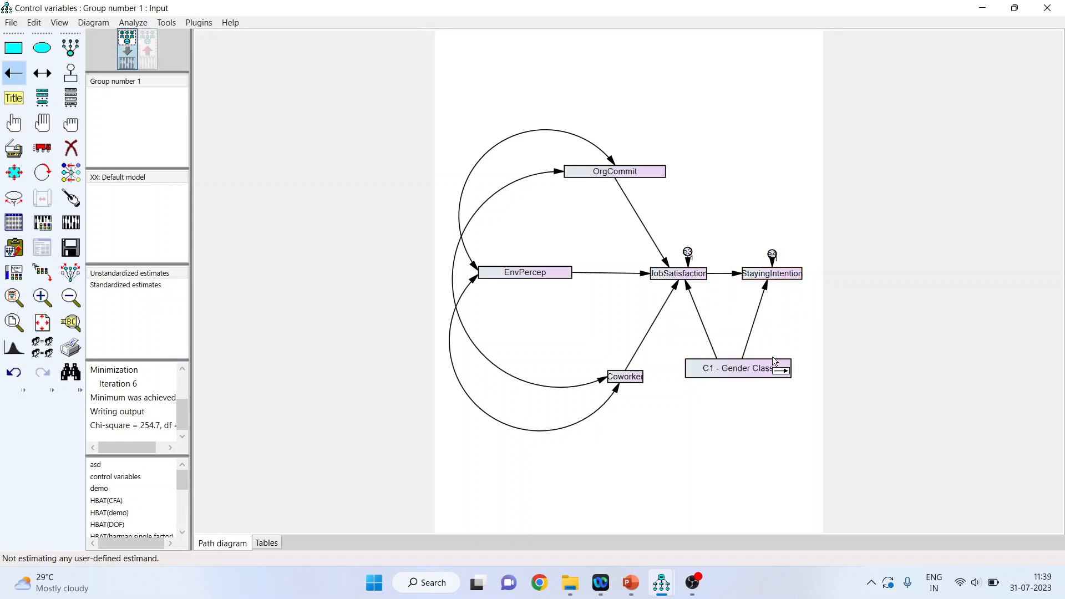
mouse_move(724, 385)
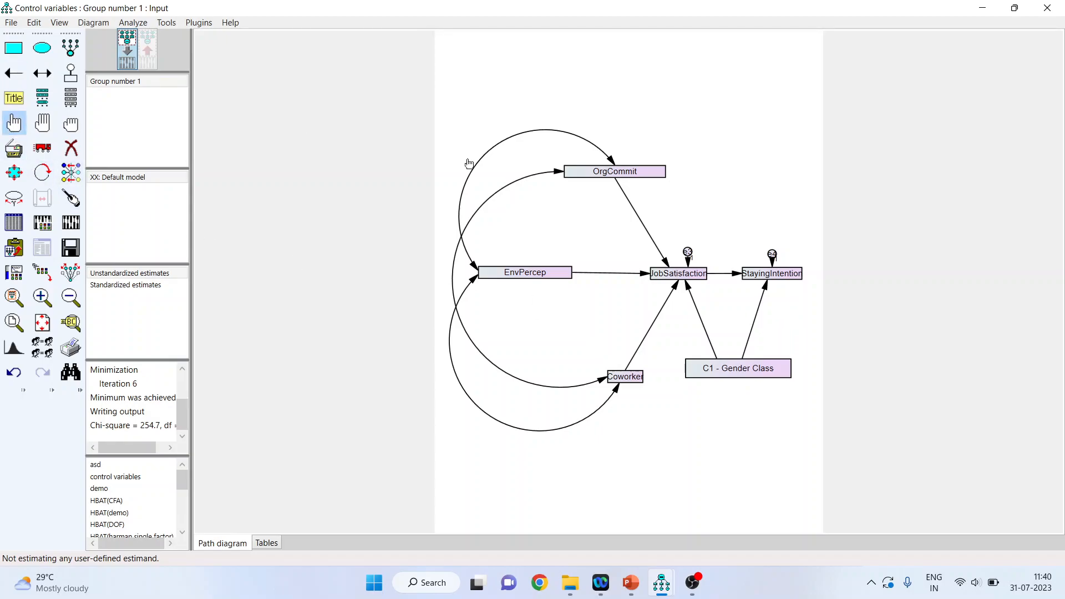
- Select all variables and run the Draw Covariances plugin to link C1 with OrgCommit, EnvPercep, Coworker
click(615, 172)
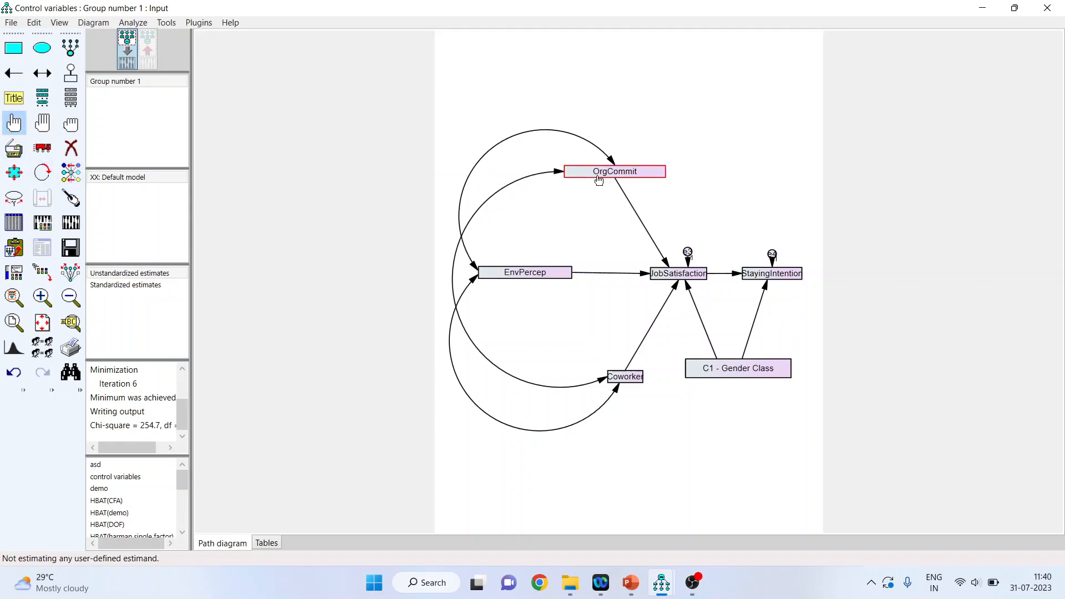
click(737, 367)
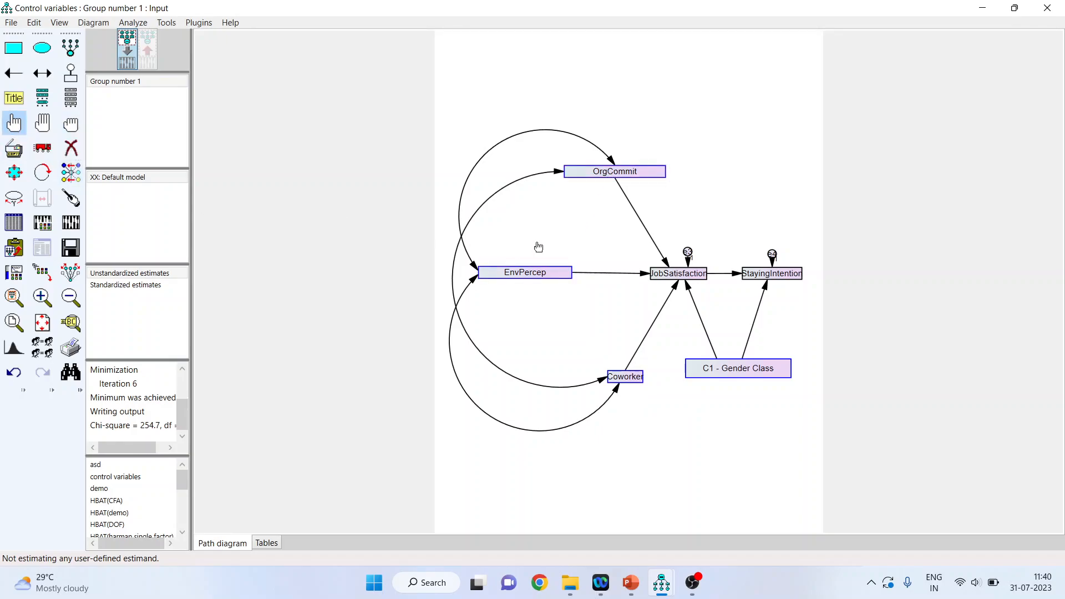
mouse_move(581, 332)
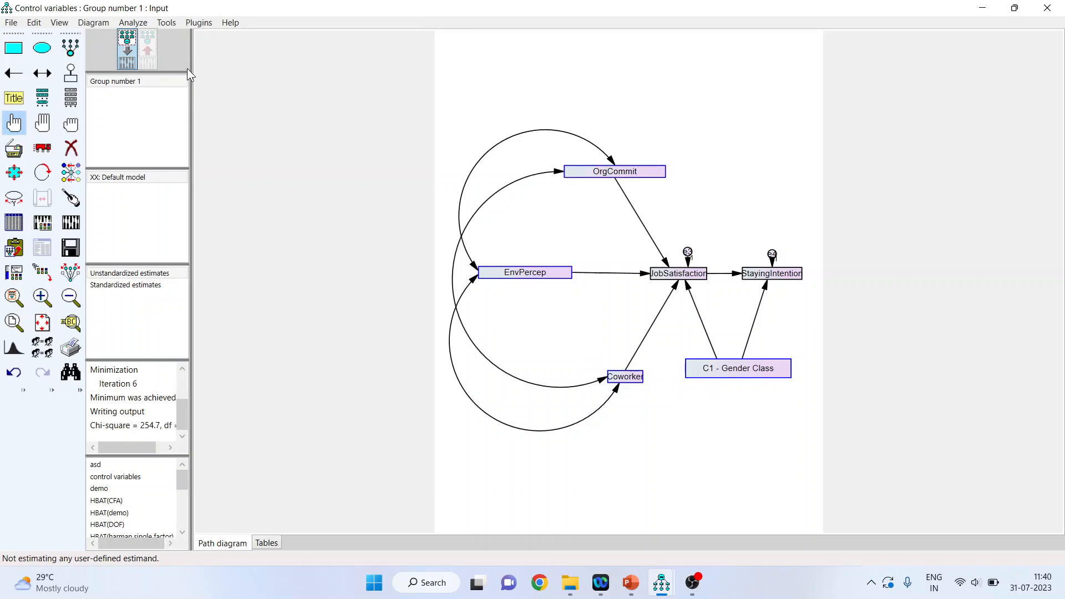
click(199, 23)
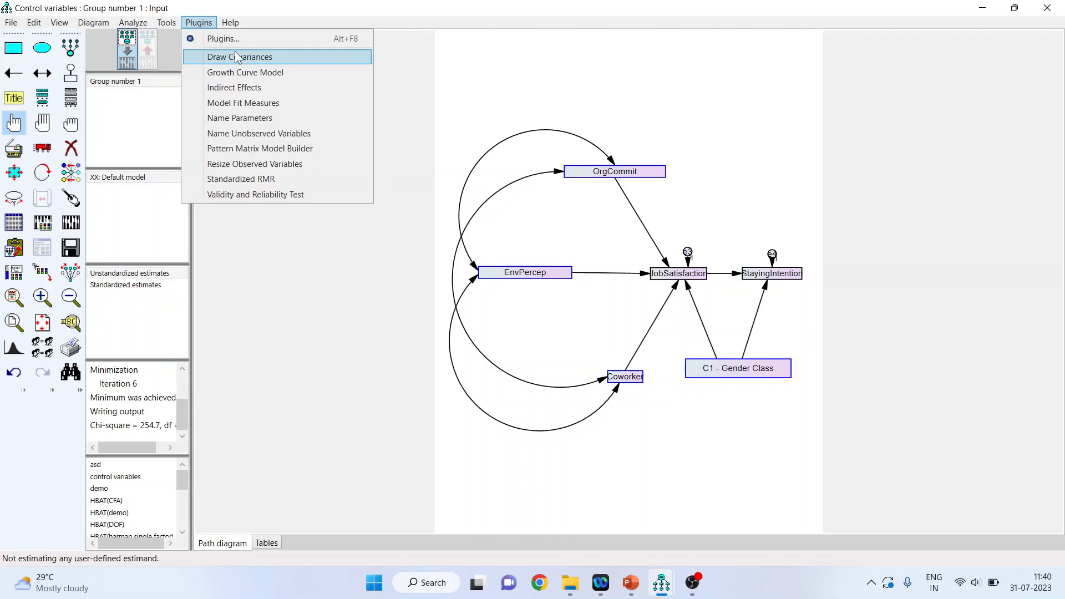
click(239, 56)
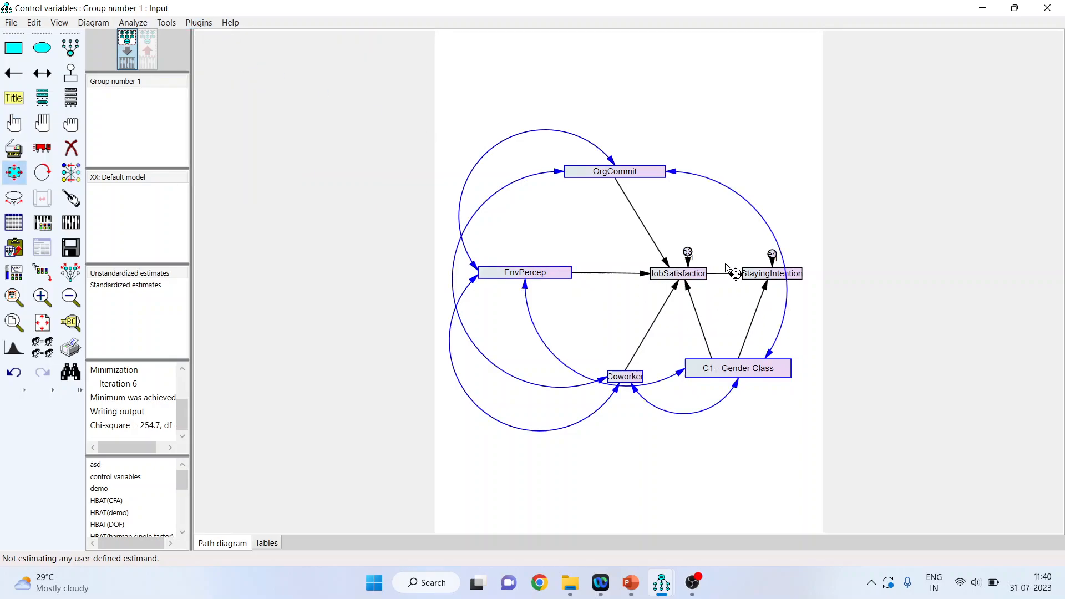
mouse_move(774, 411)
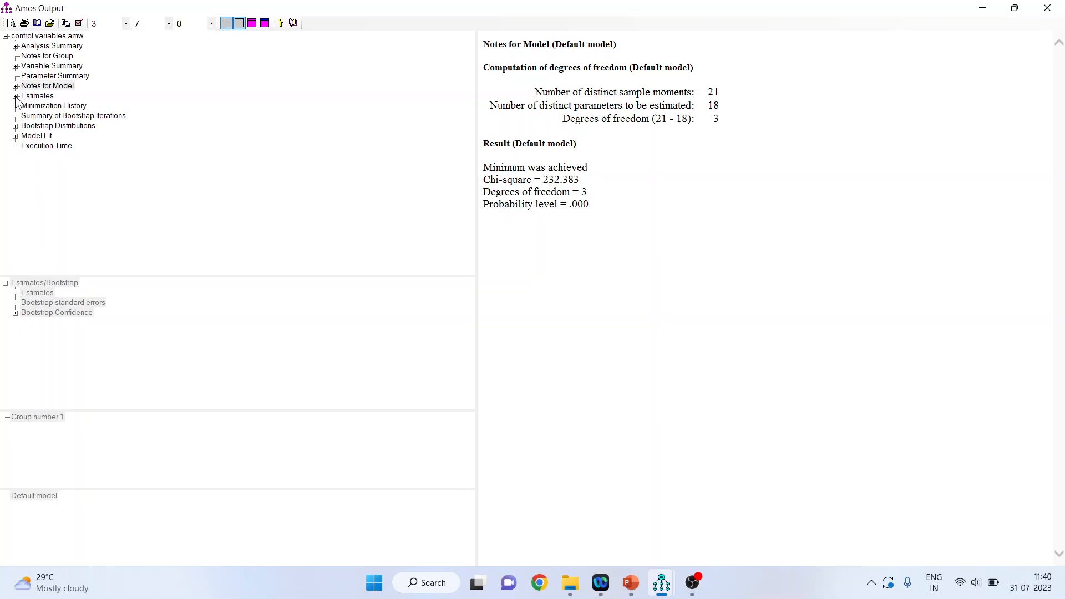
- View the regression weights with C1 included, then open PowerPoint slide 9's before/after comparison
click(36, 95)
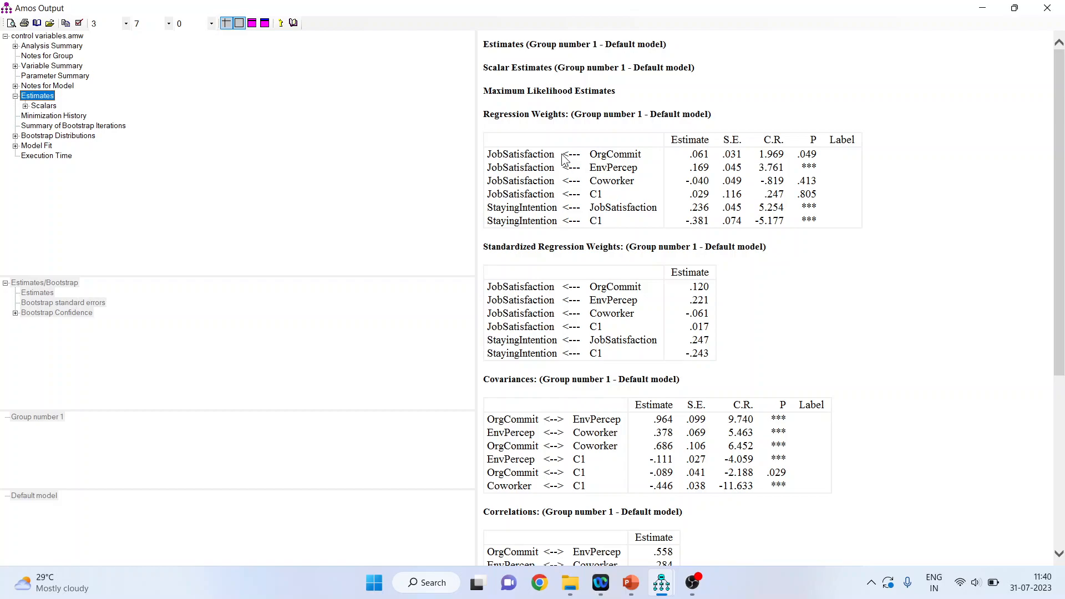
click(630, 582)
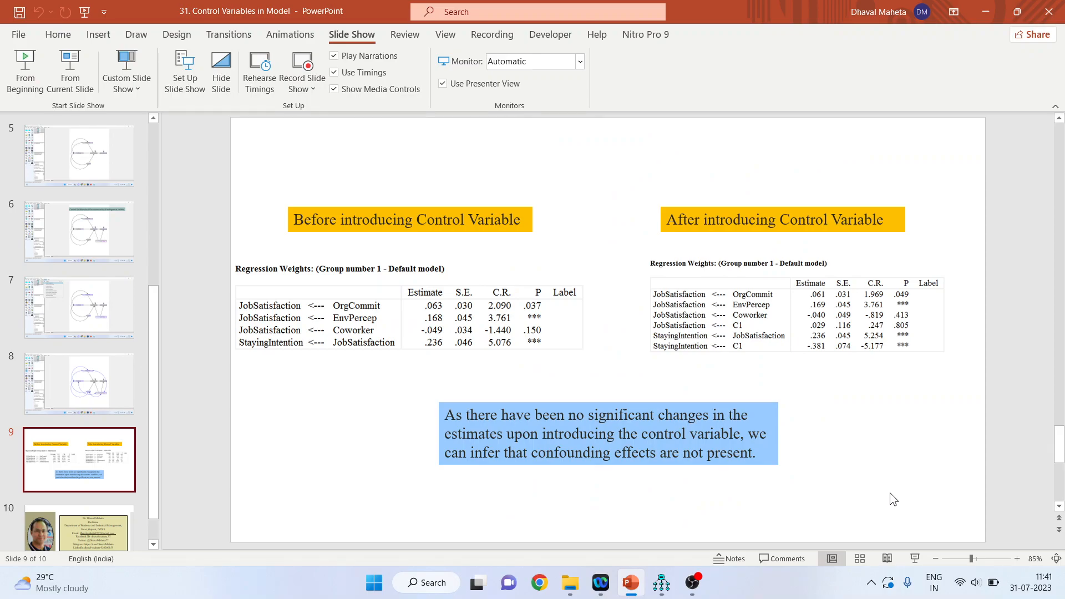